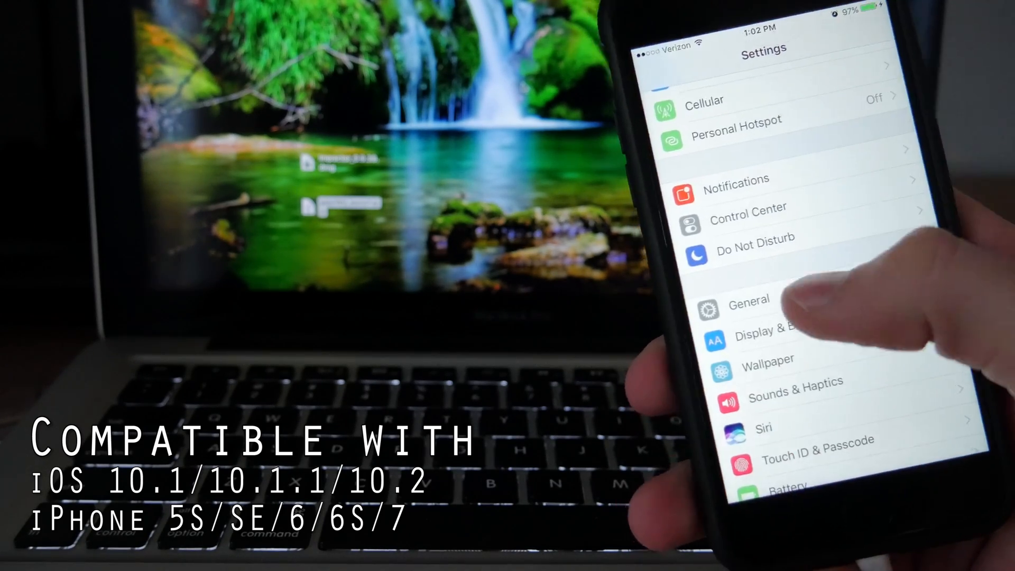
View the connected iPhone in iTunes, then close iTunes.
left_click(751, 301)
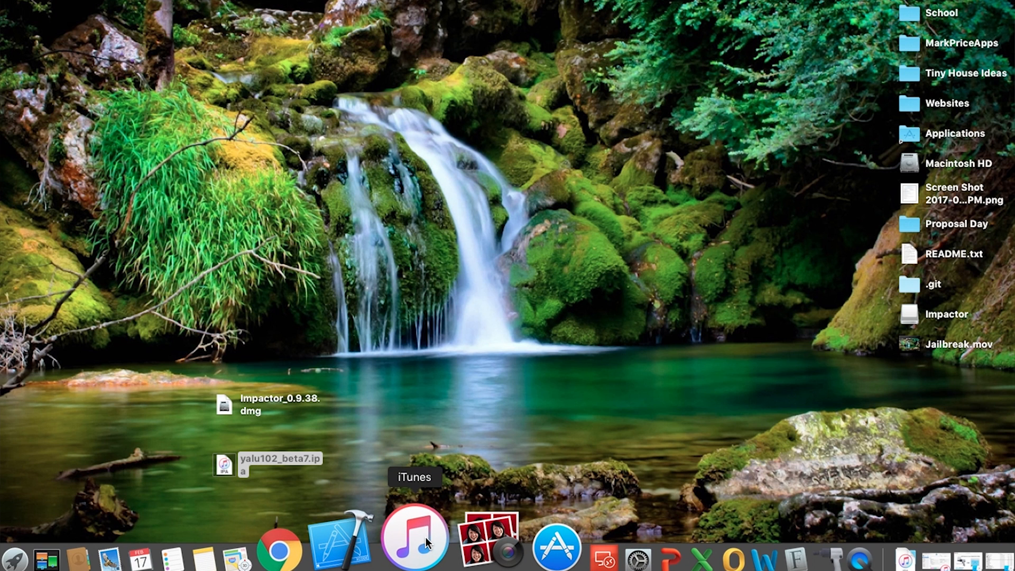
left_click(415, 539)
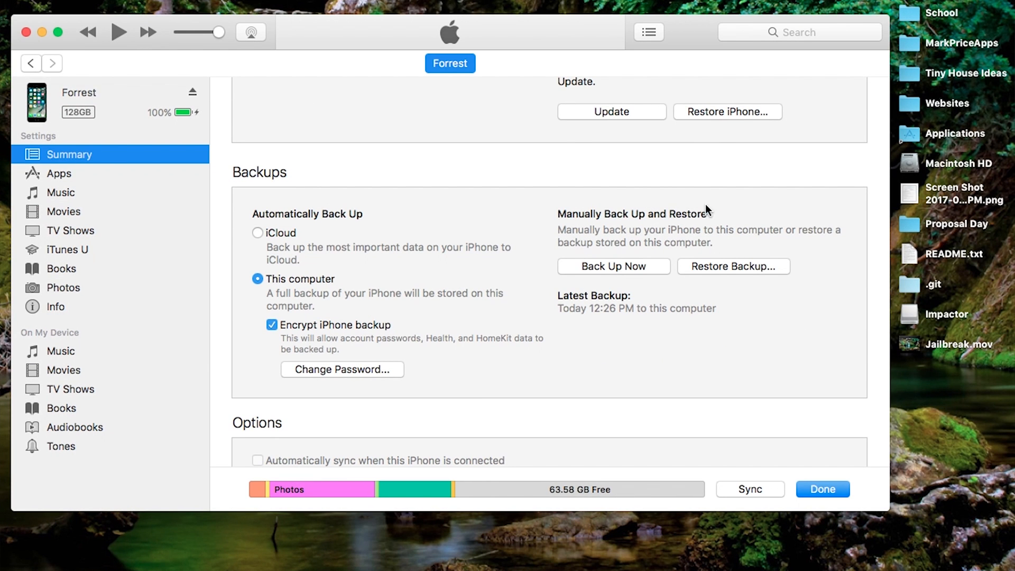
mouse_move(707, 361)
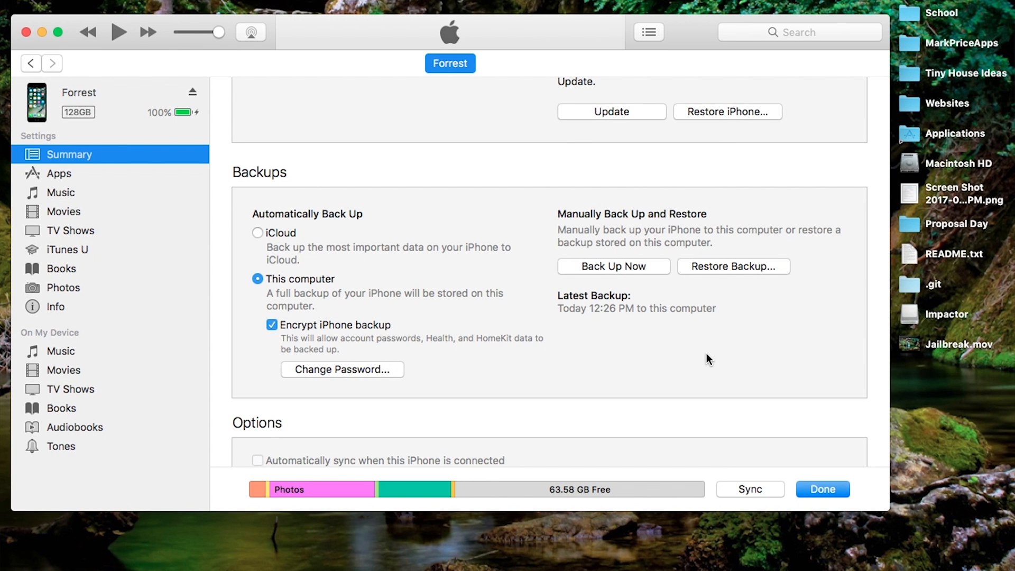
mouse_move(372, 315)
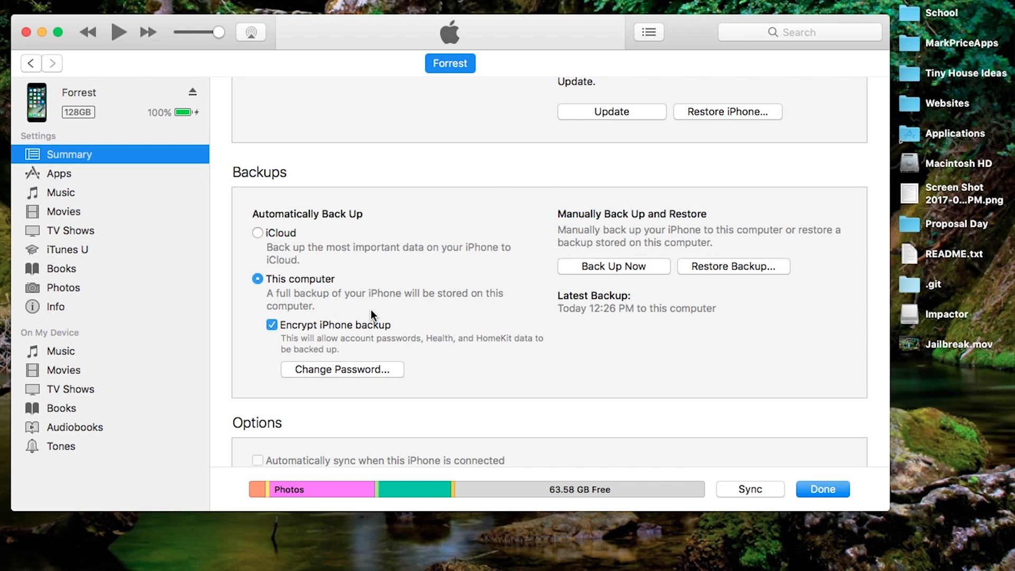
mouse_move(774, 328)
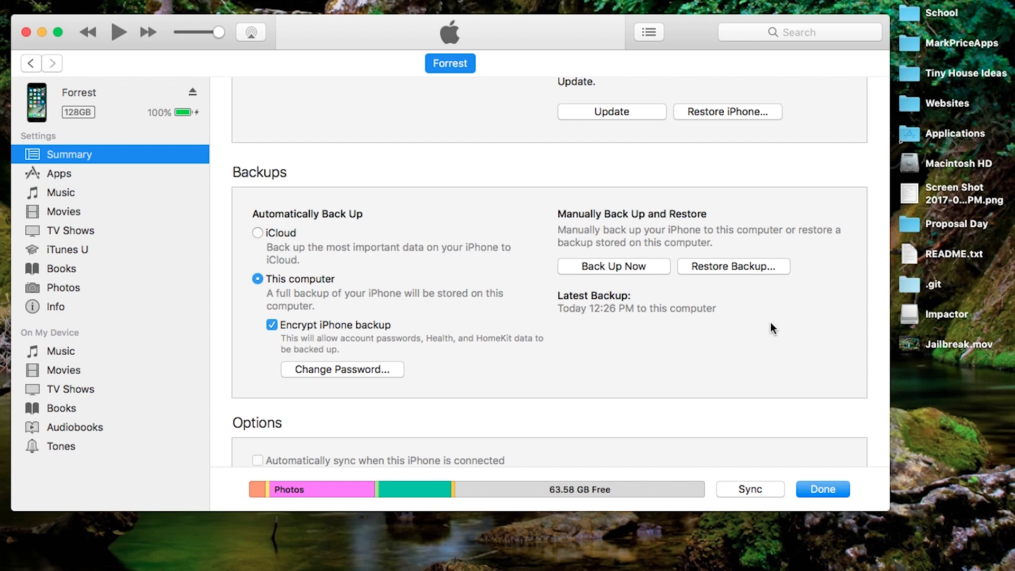
mouse_move(714, 291)
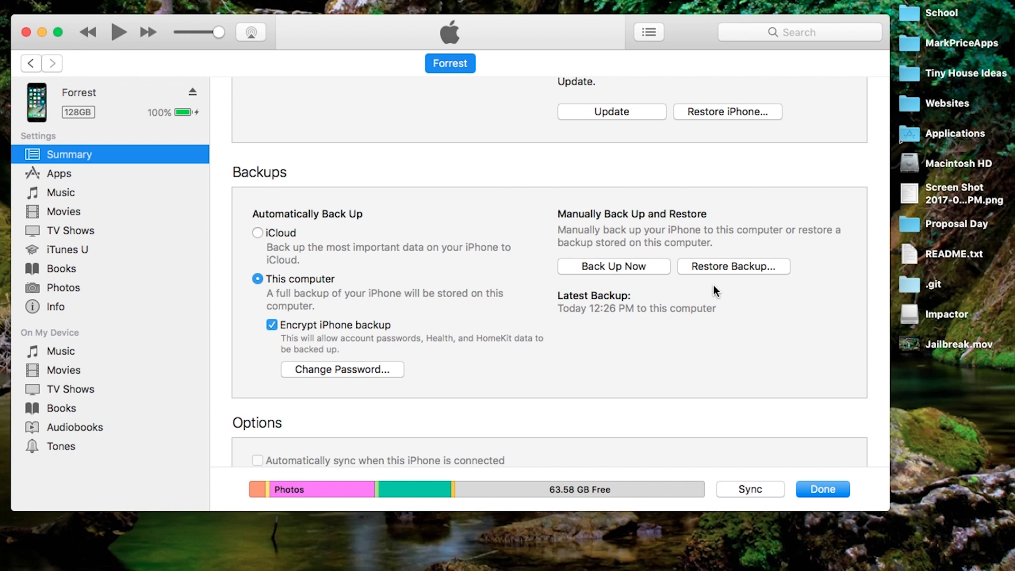
mouse_move(673, 380)
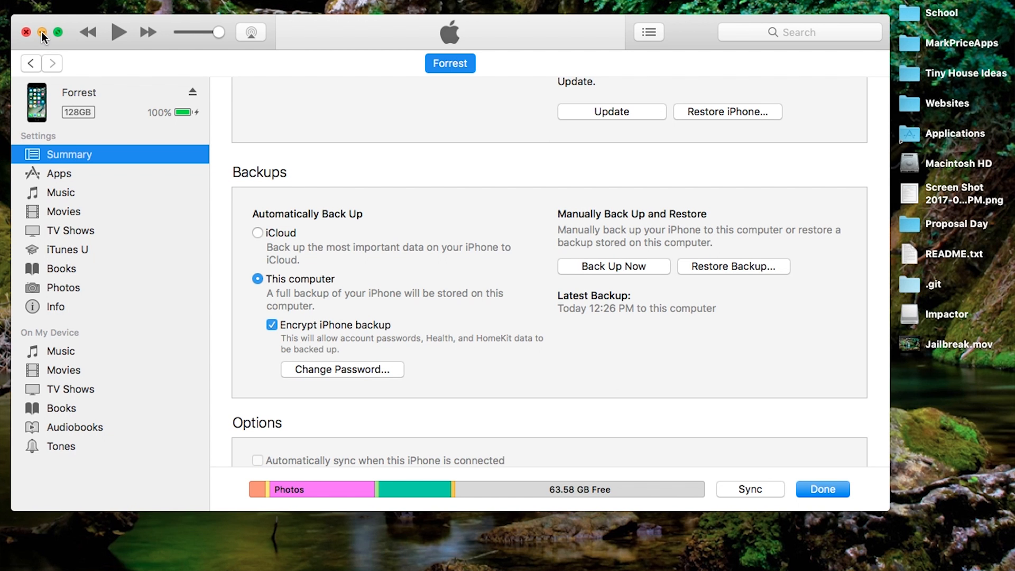
left_click(27, 33)
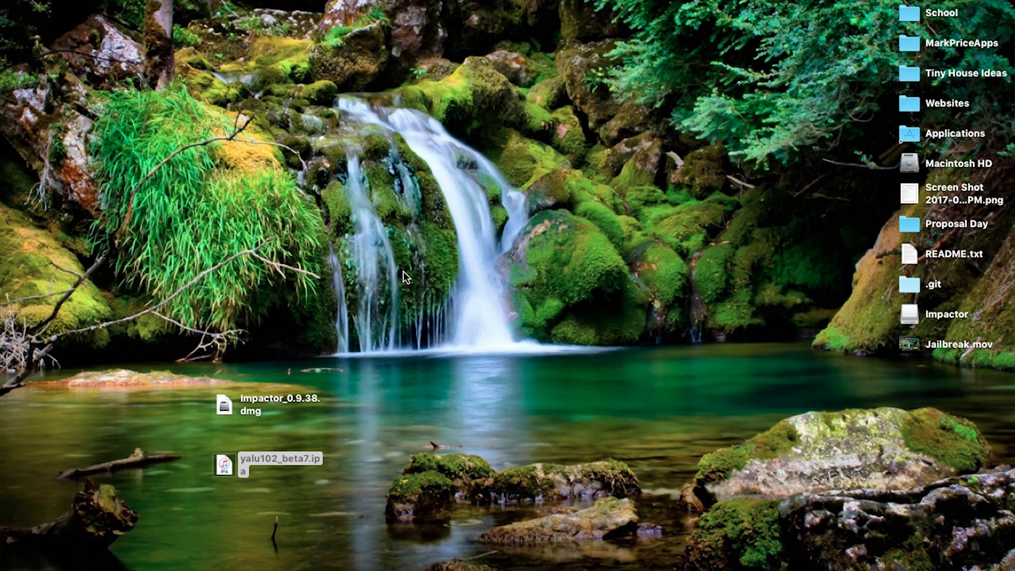
mouse_move(631, 330)
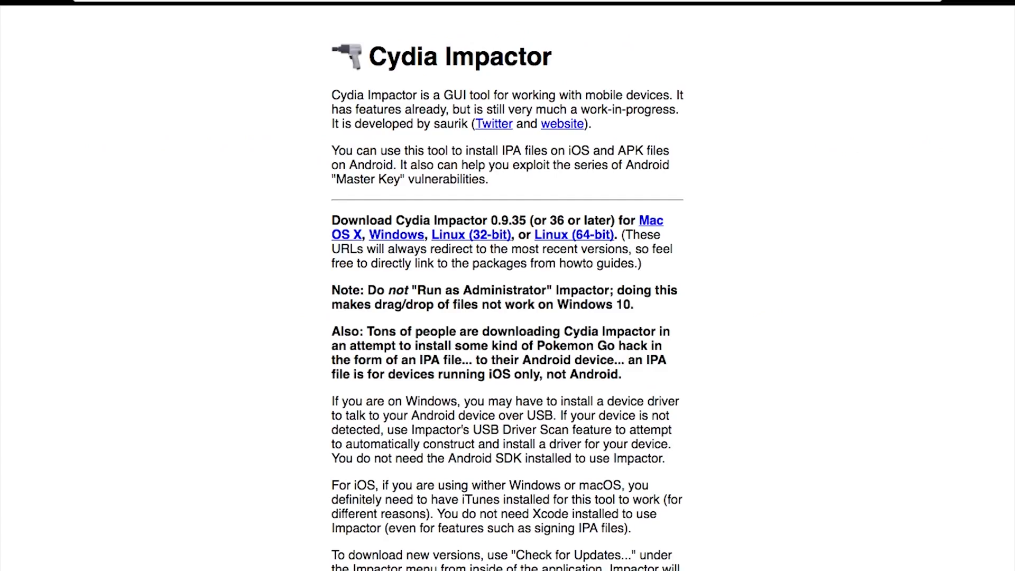
mouse_move(615, 360)
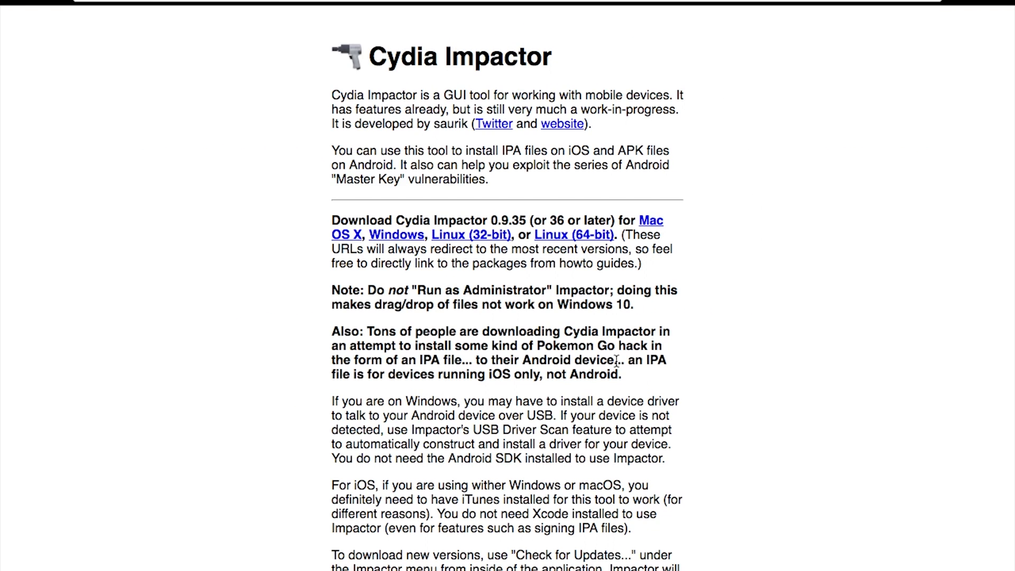
mouse_move(306, 87)
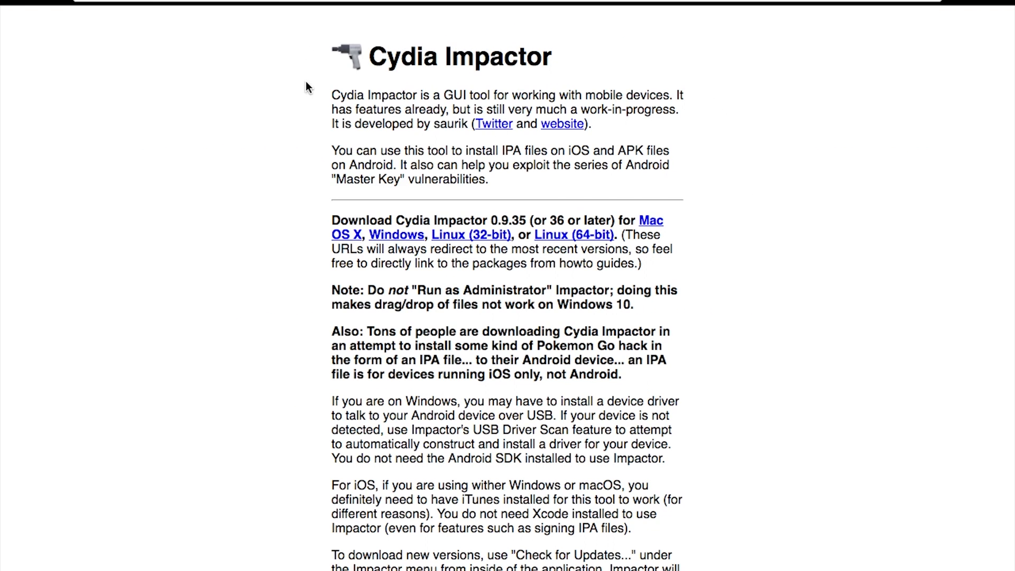
mouse_move(383, 243)
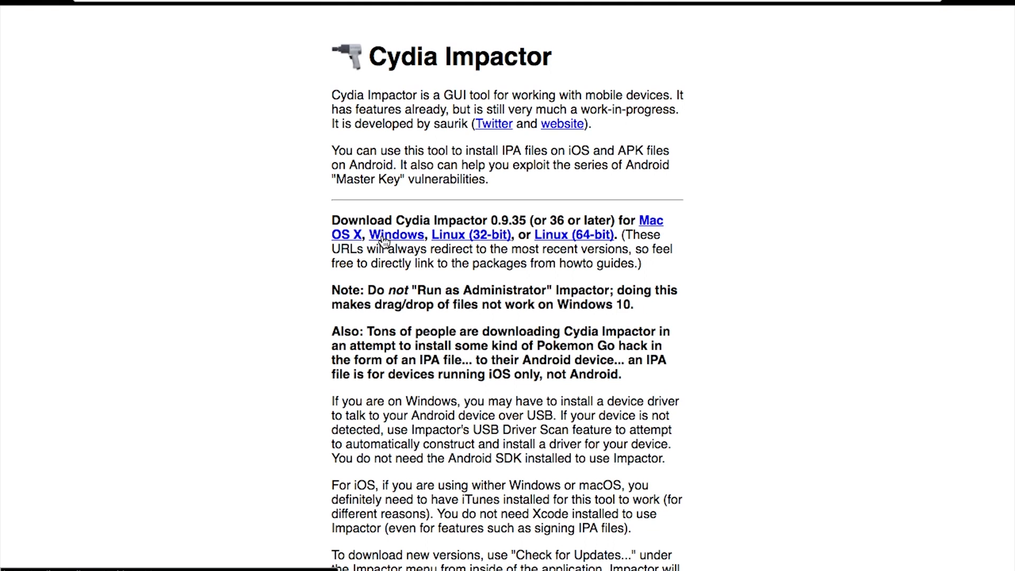
mouse_move(381, 242)
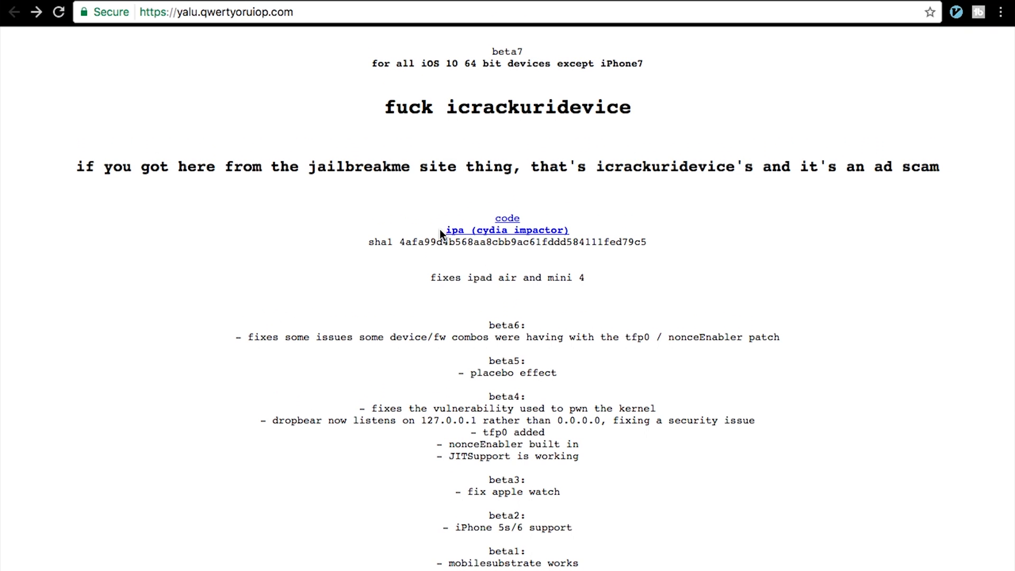
mouse_move(446, 240)
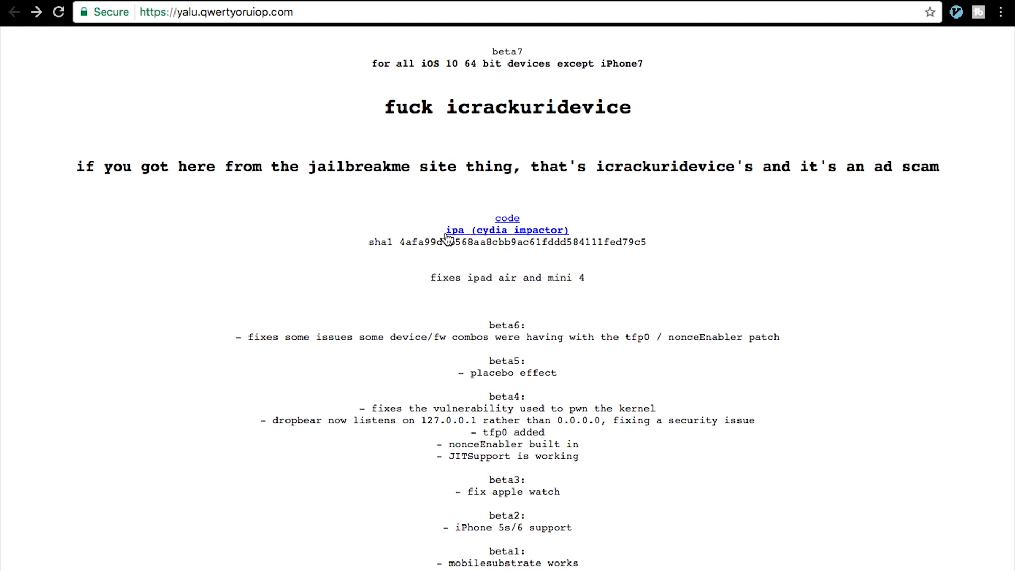
mouse_move(447, 231)
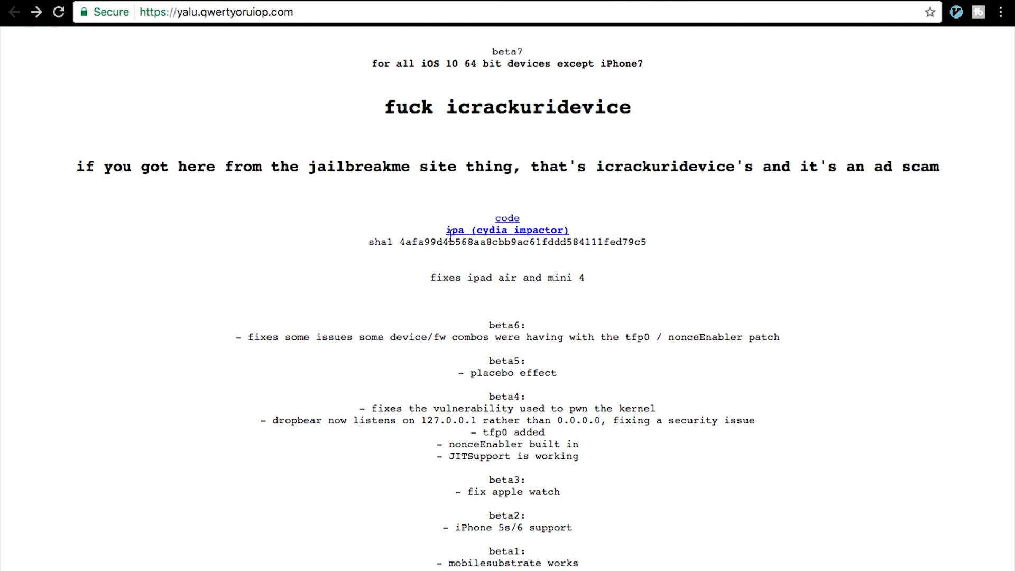
Scroll the yalu jailbreak page down and back up.
scroll("down", 3)
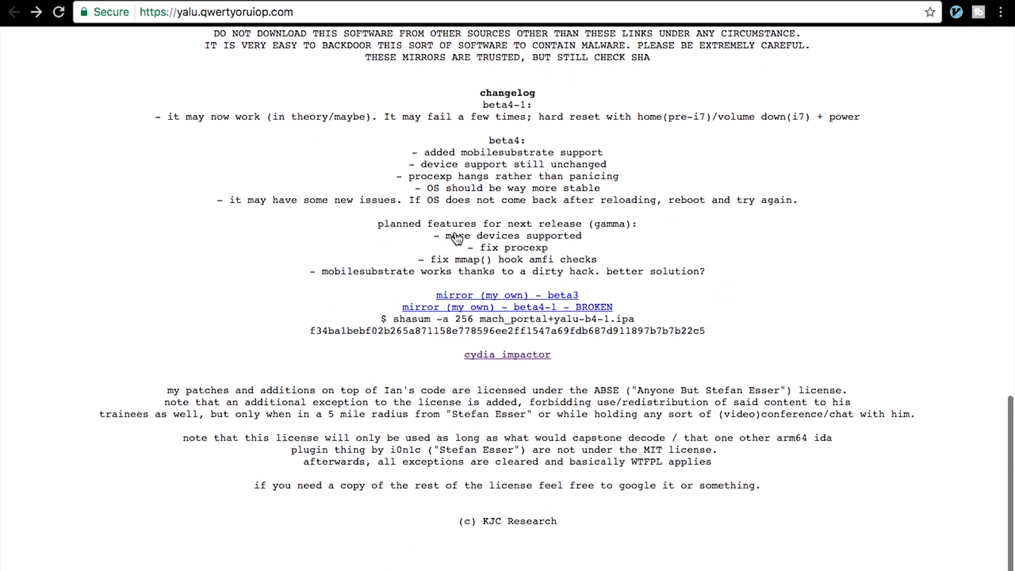
scroll("up", 3)
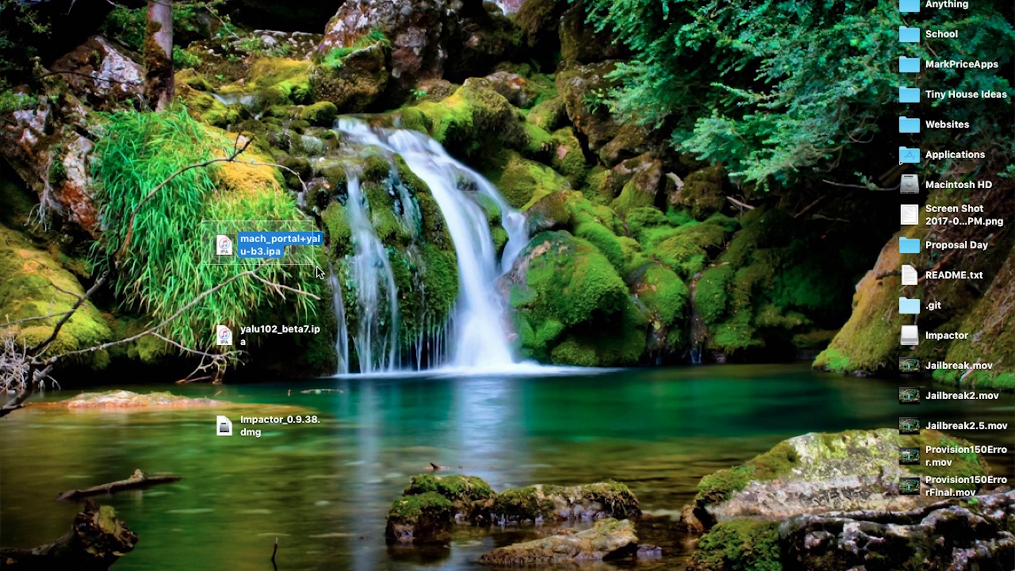
Select the yalu102_beta7.ipa and mach_portal+yalu-b3.ipa desktop files to compare them.
left_click(225, 337)
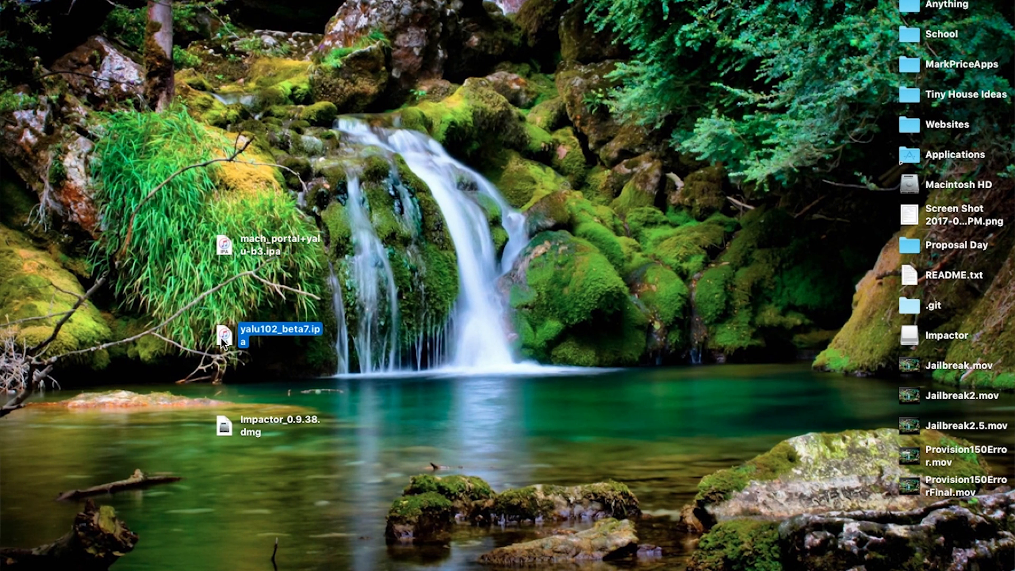
left_click(223, 245)
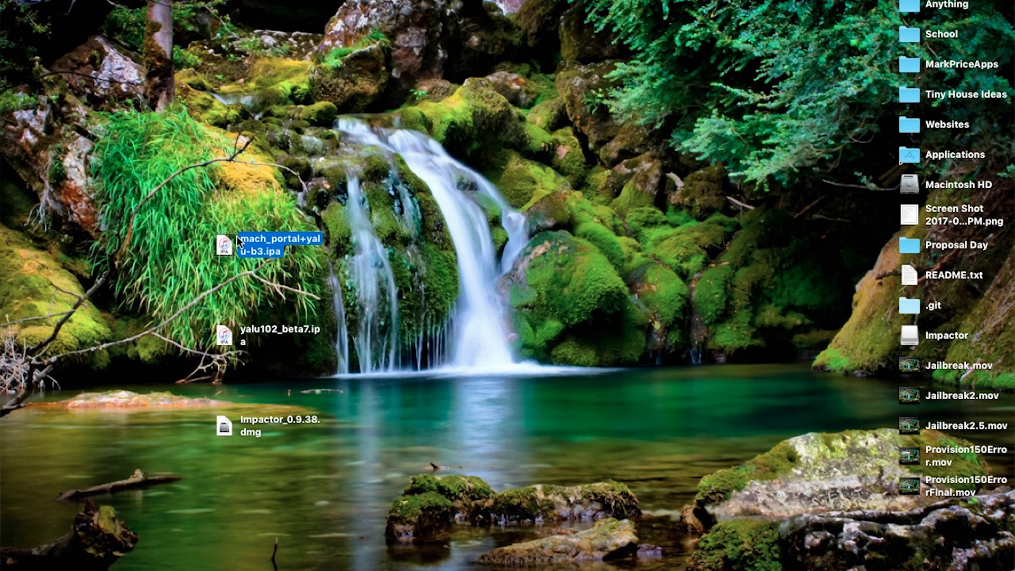
mouse_move(435, 379)
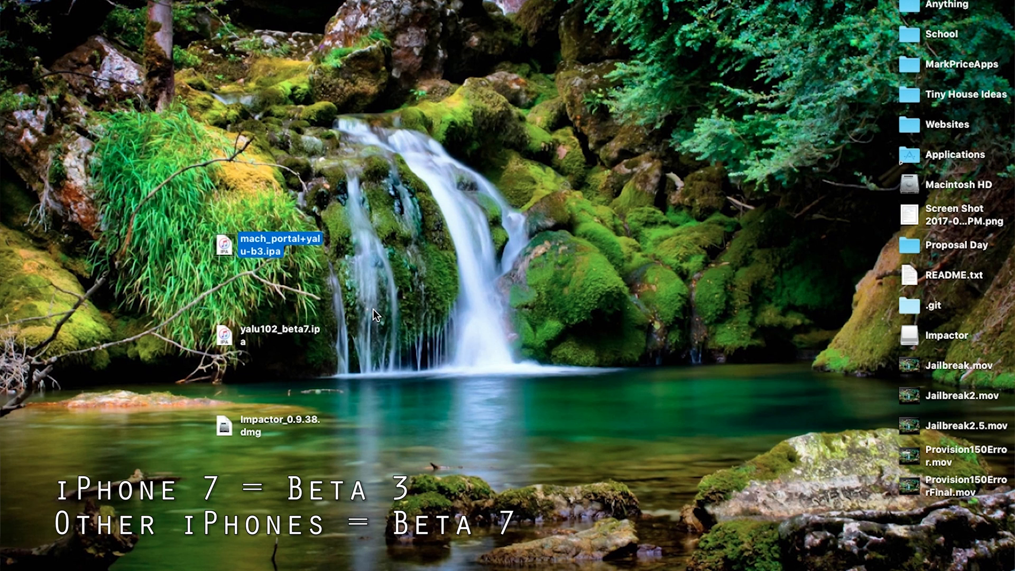
mouse_move(262, 265)
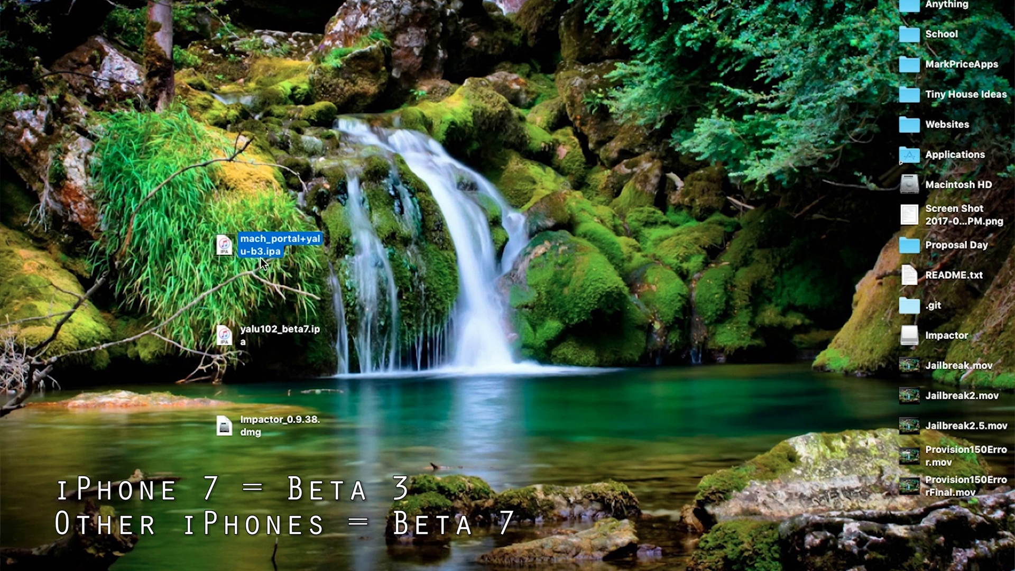
mouse_move(193, 332)
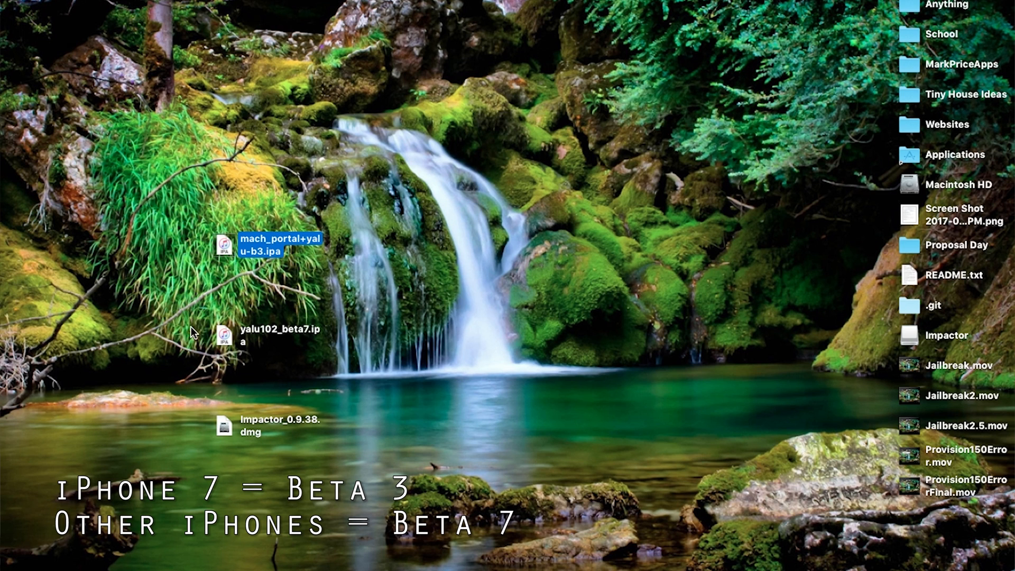
mouse_move(202, 343)
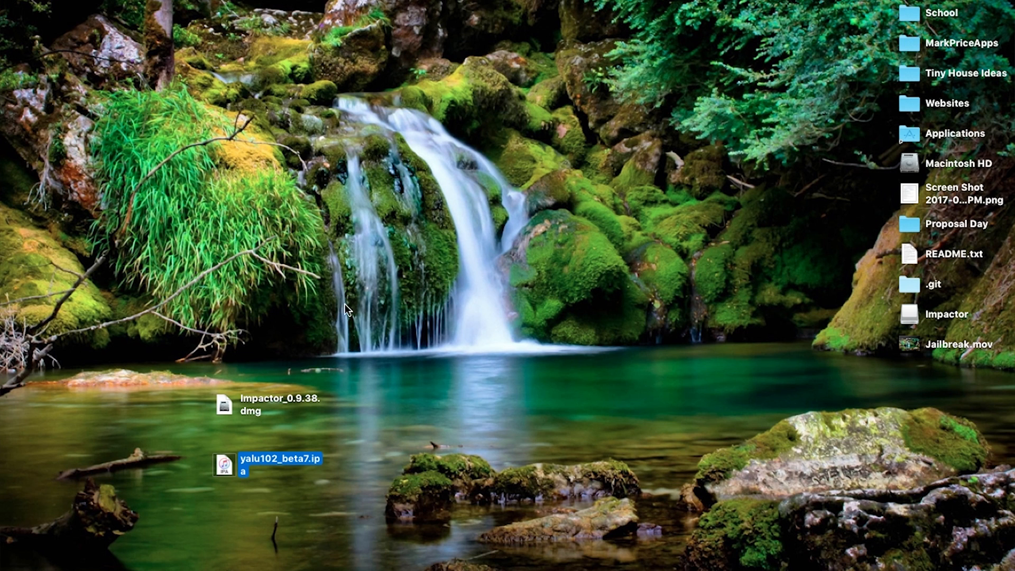
mouse_move(260, 434)
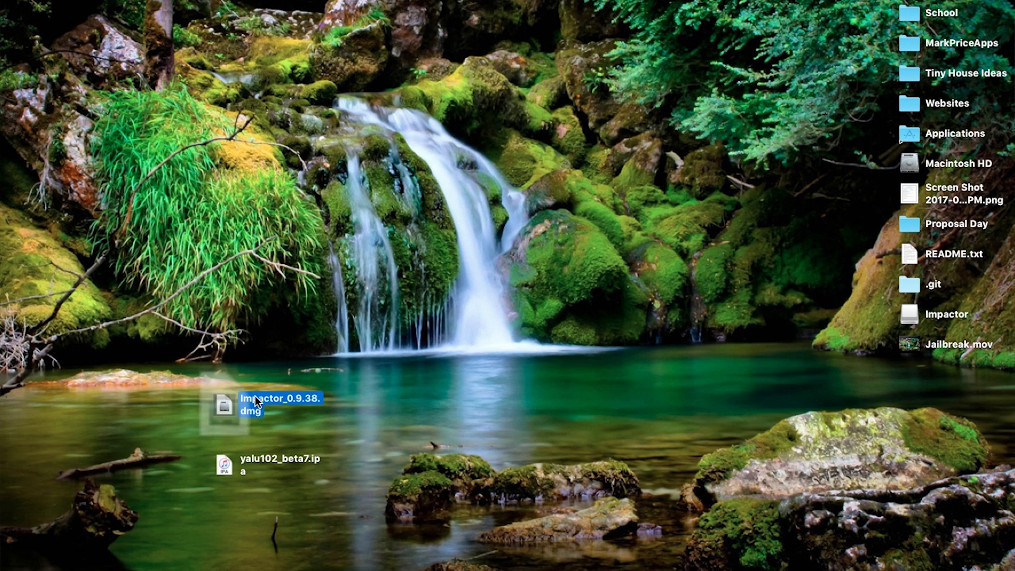
Open the Impactor_0.9.38.dmg disk image.
double_click(253, 404)
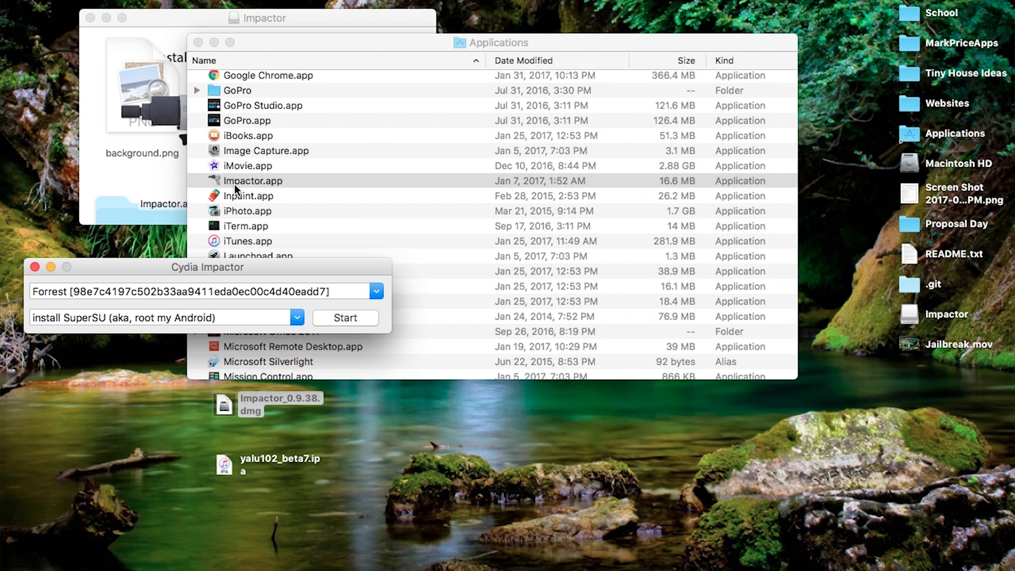
Close the disk image and Applications windows, then drop yalu102_beta7.ipa onto Cydia Impactor.
left_click(91, 18)
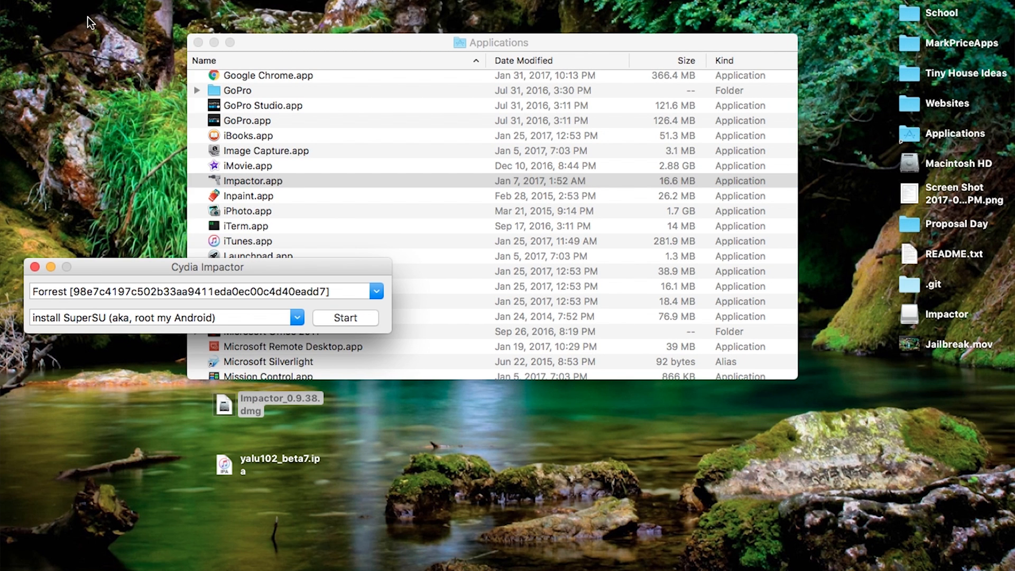
left_click(199, 42)
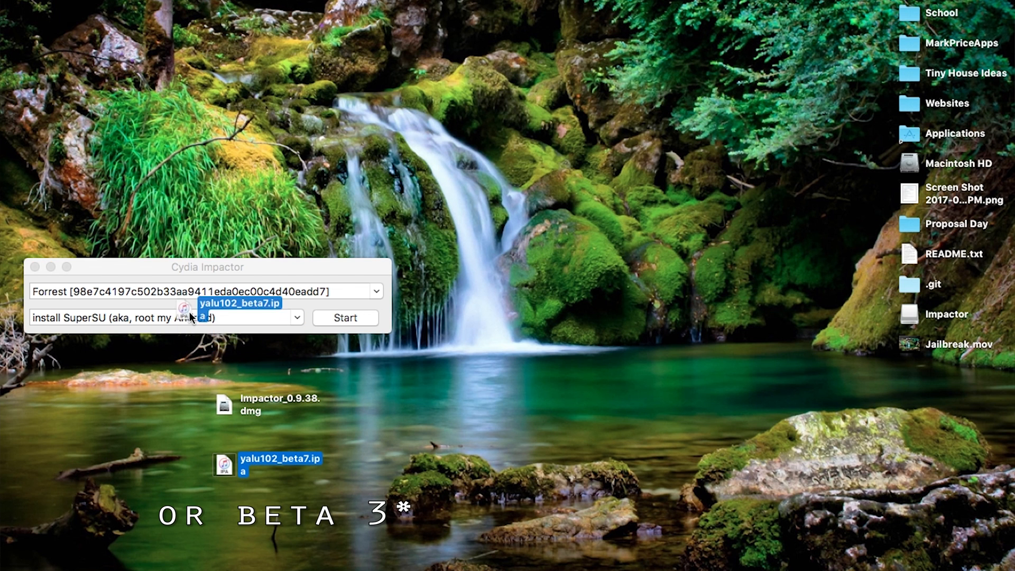
left_click(344, 318)
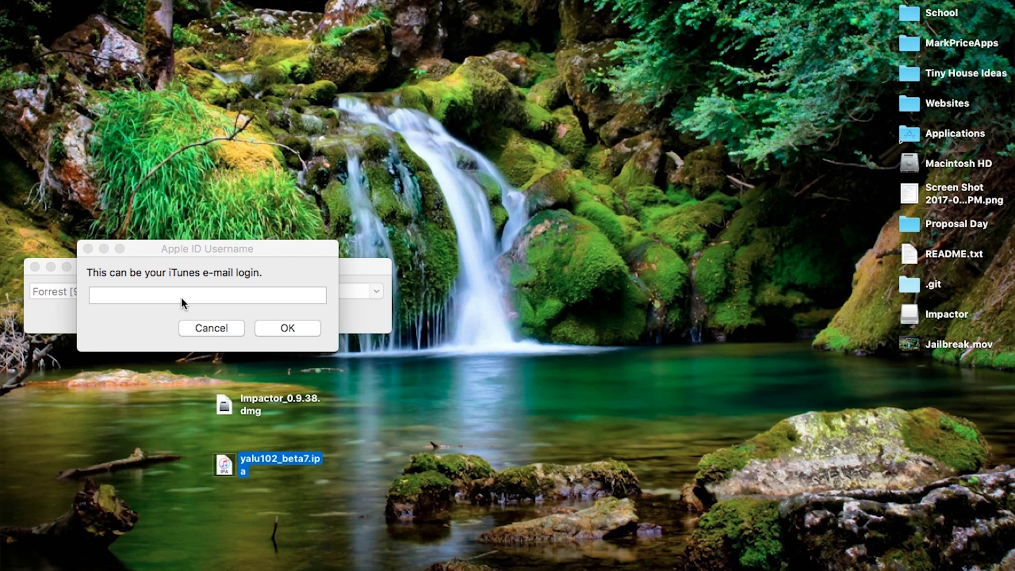